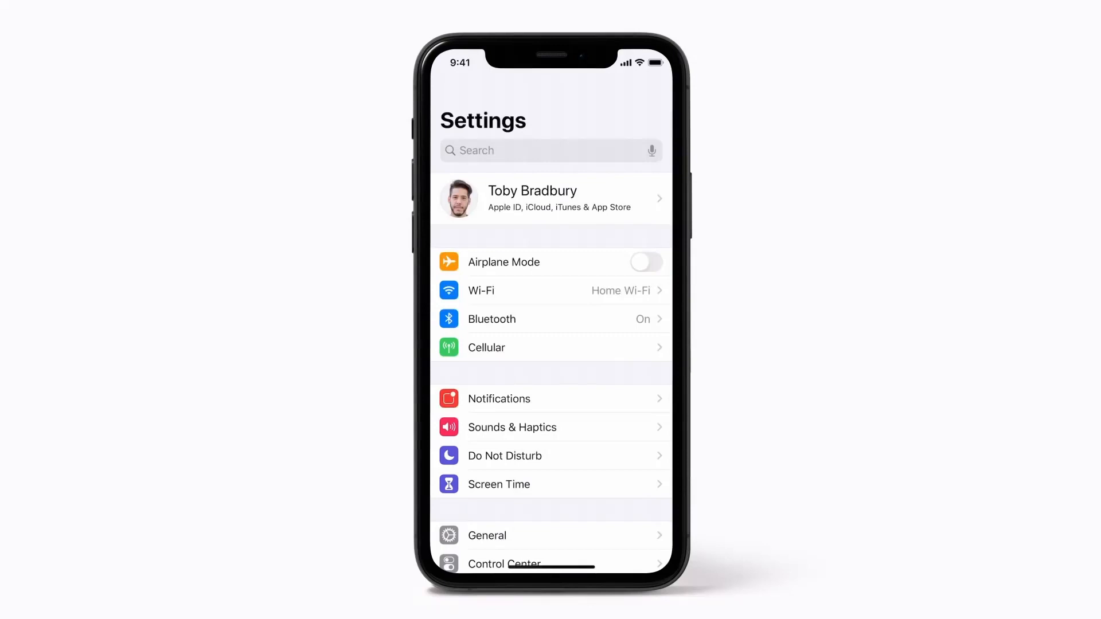
From the Apple ID profile row, search the Microsoft Store for 'icloud'.
{"action": "left_click", "coordinate": [550, 198]}
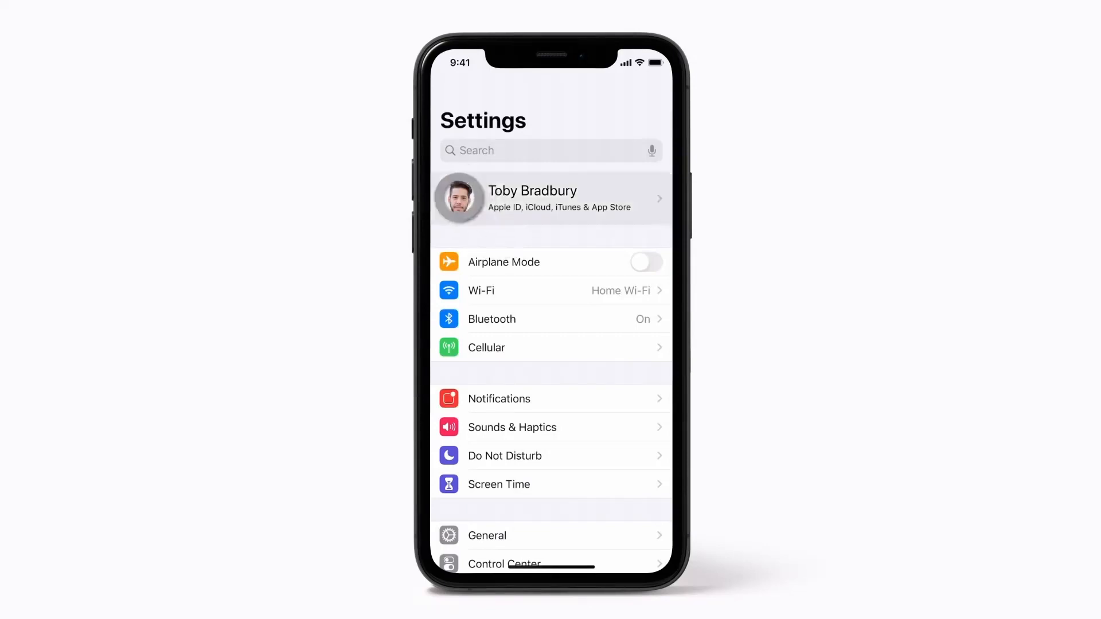
{"action": "left_click", "coordinate": [551, 200]}
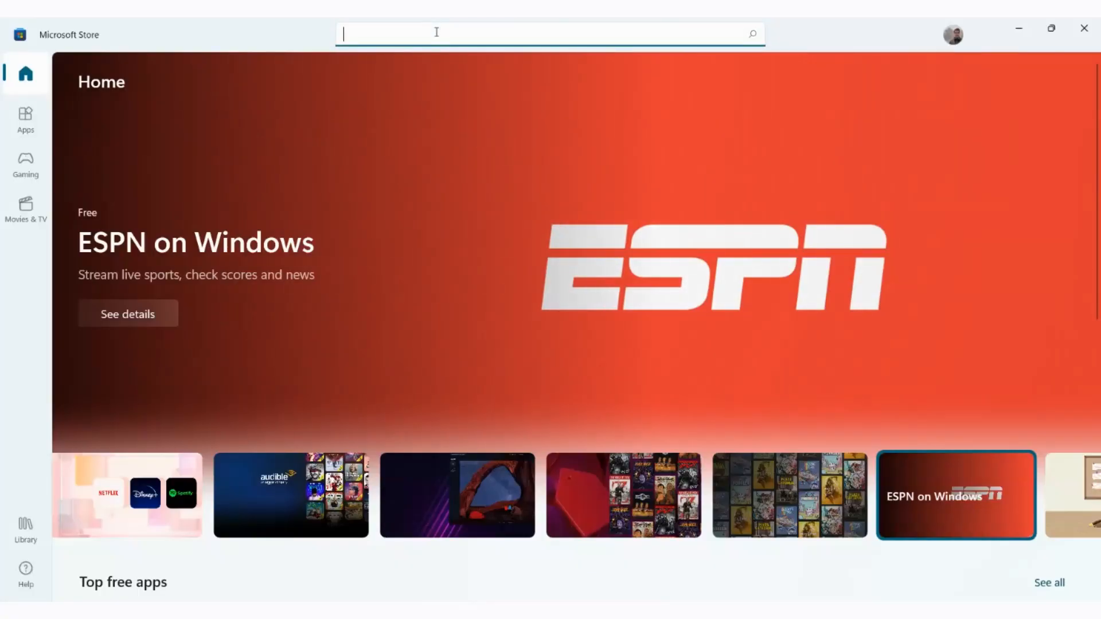
{"action": "type", "text": "icloud"}
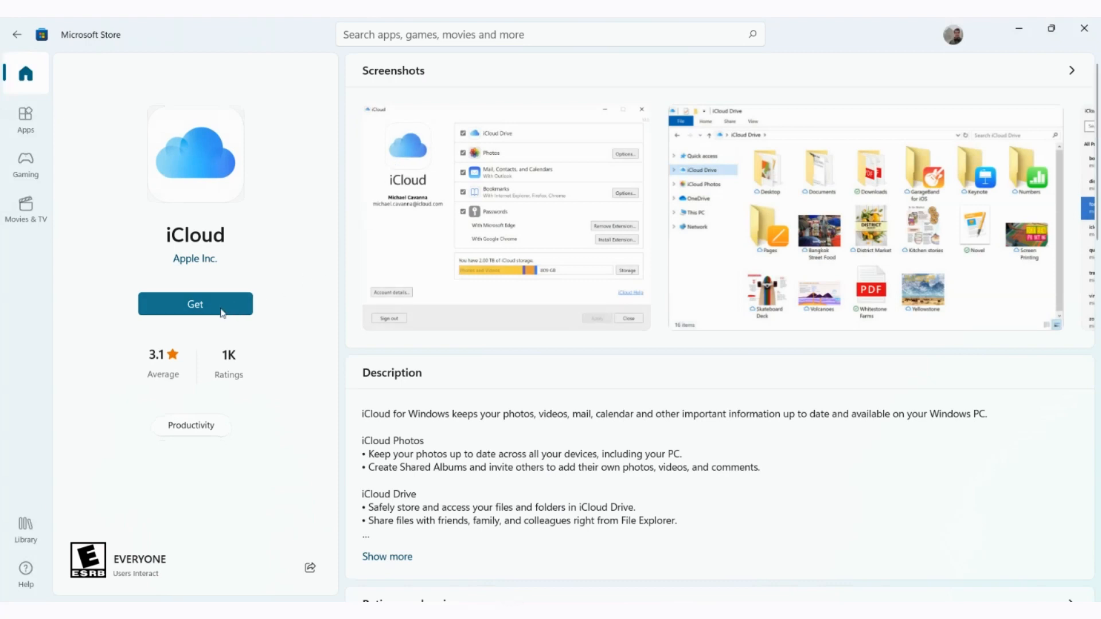
Get the iCloud for Windows app from Apple Inc. so its download begins.
{"action": "left_click", "coordinate": [195, 304]}
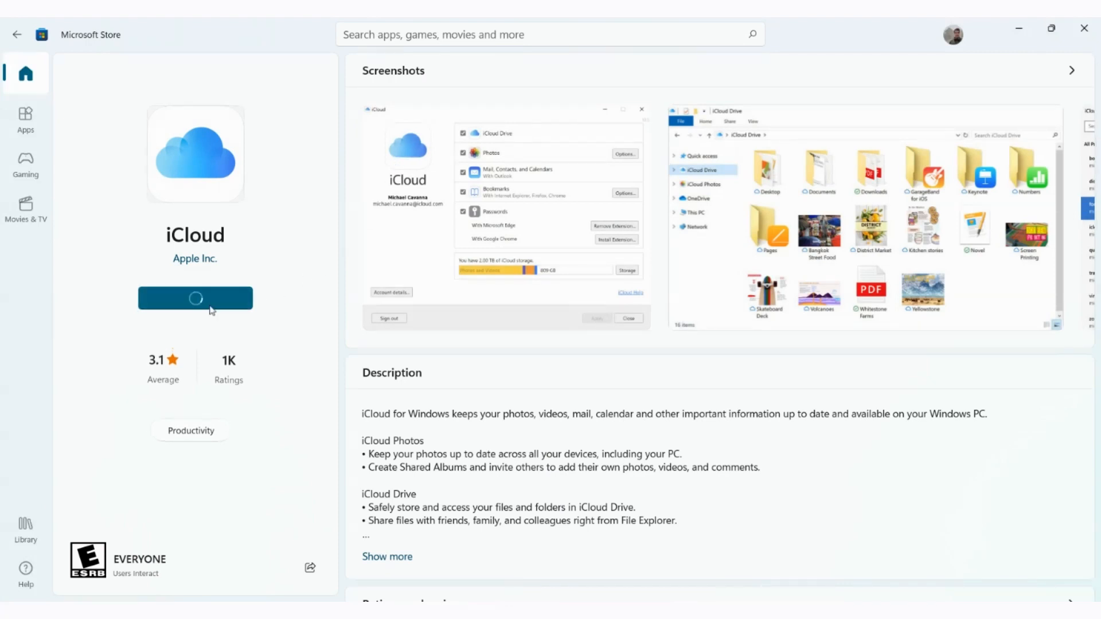
{"action": "left_click", "coordinate": [195, 299]}
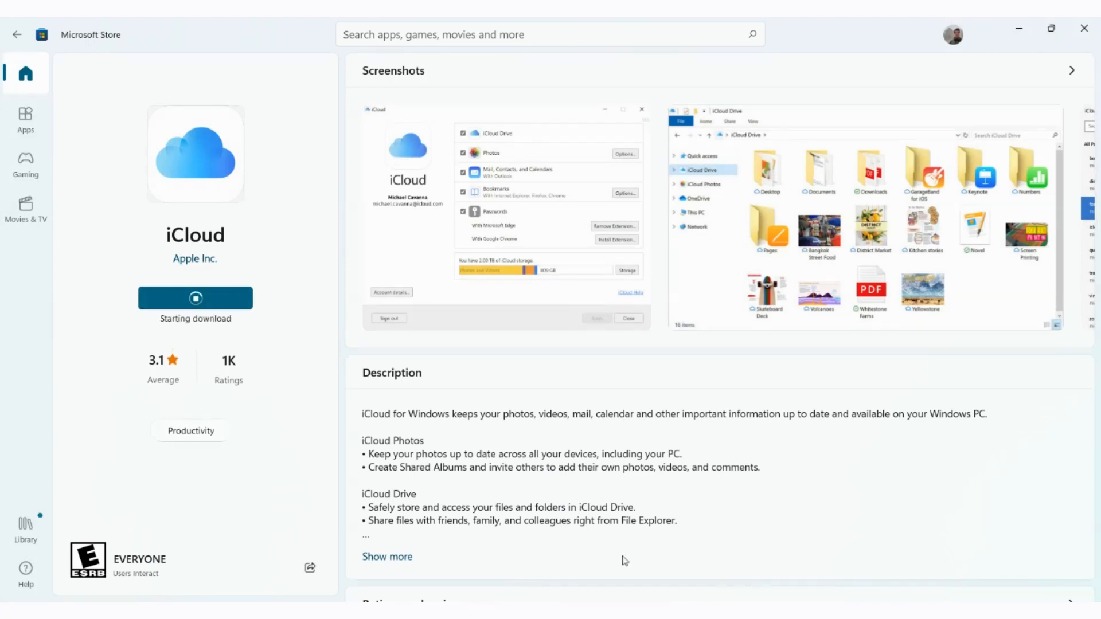